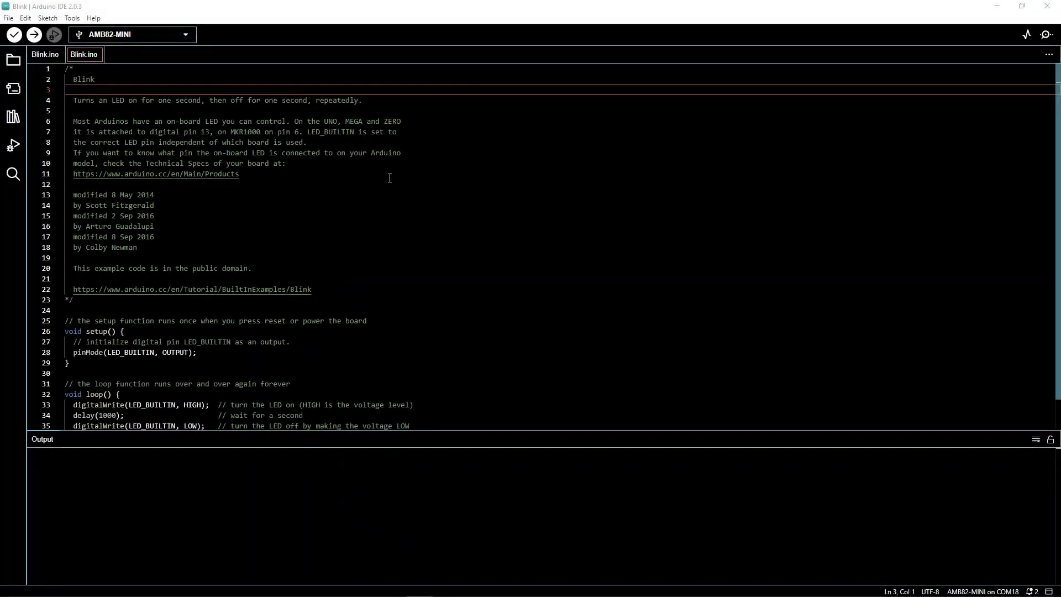
# Step: Check the additional boards manager URL in Preferences, then filter the Boards Manager to 'realtek'
pyautogui.click(9, 18)
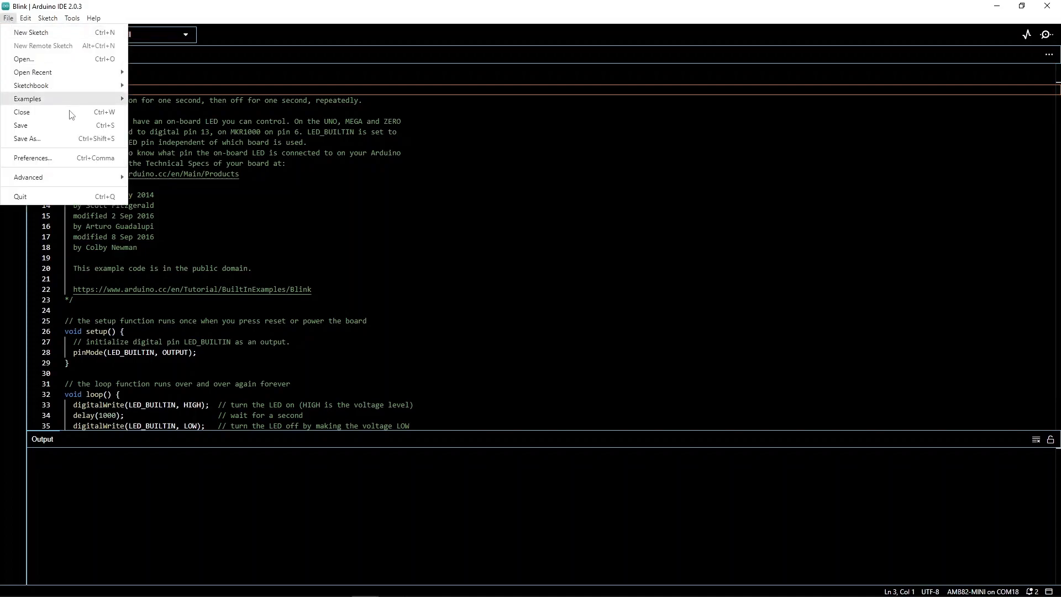
pyautogui.click(32, 158)
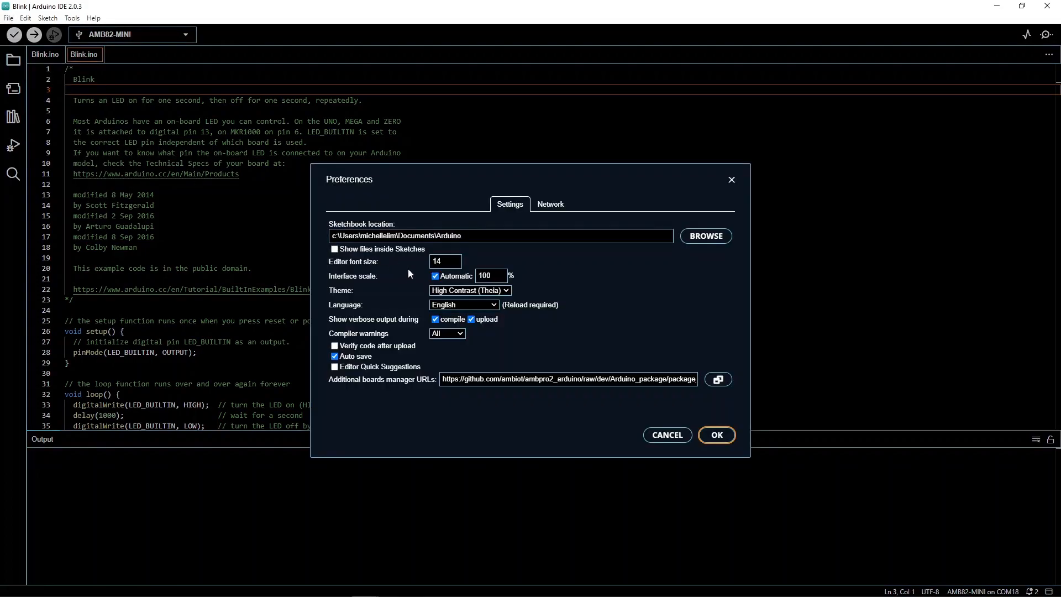
pyautogui.click(569, 379)
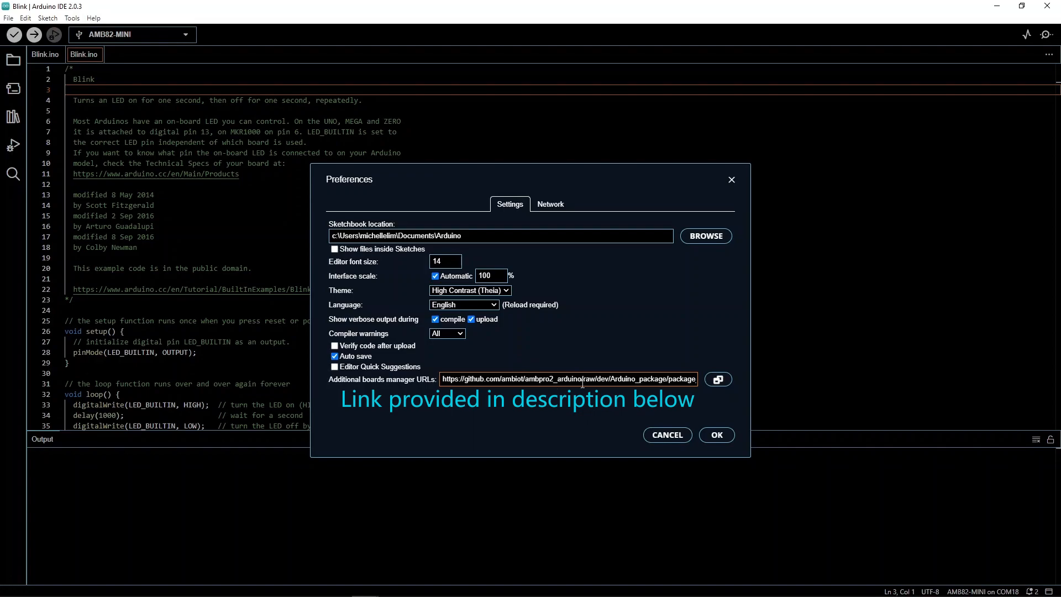
pyautogui.click(715, 434)
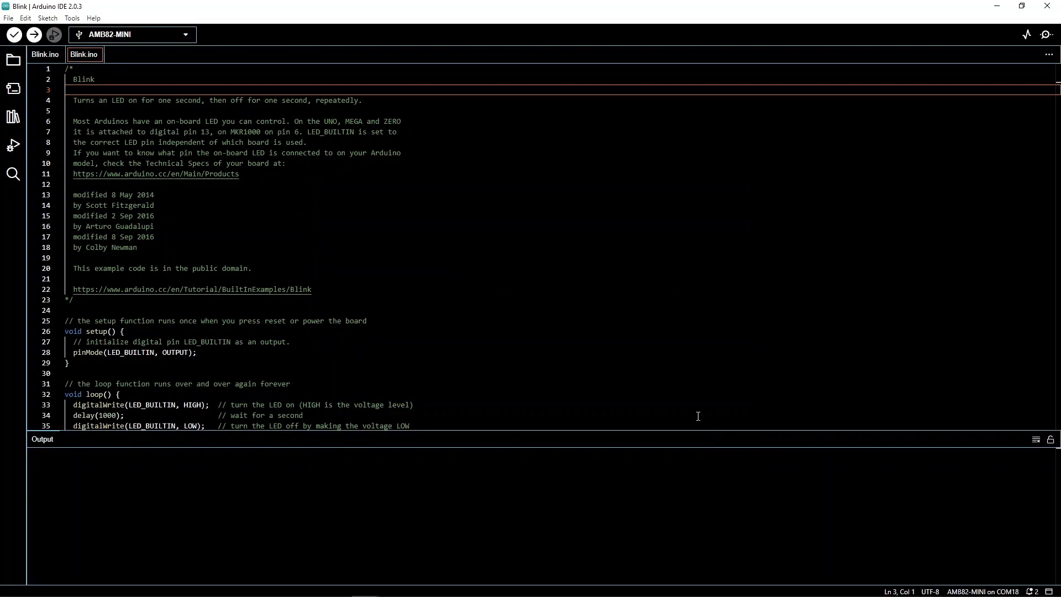
pyautogui.click(72, 18)
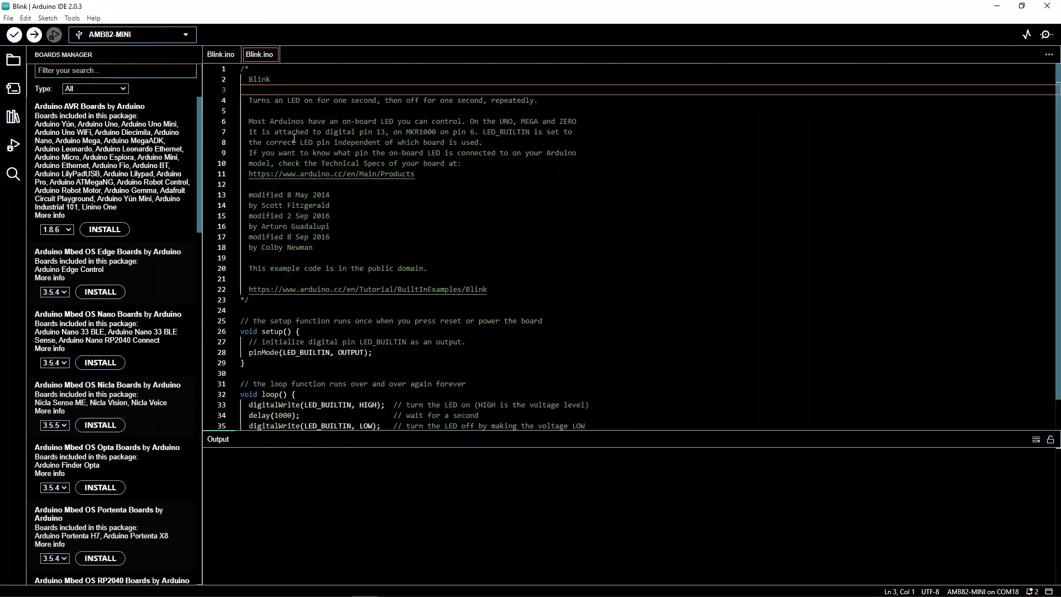
pyautogui.write('realtek')
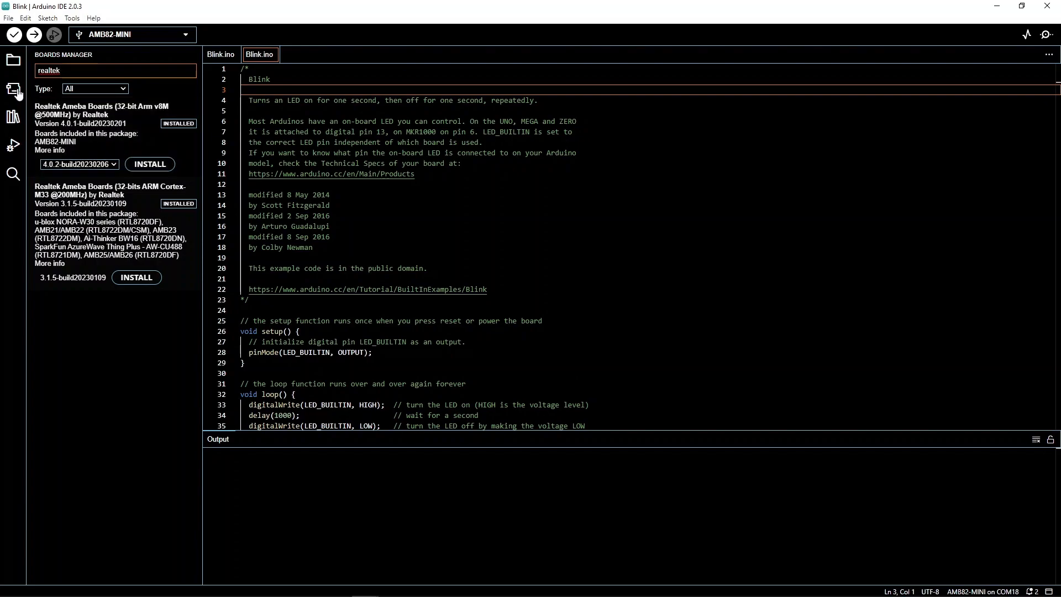
# Step: Close the Boards Manager and confirm AMB82-MINI on COM18 as the board and port
pyautogui.click(132, 34)
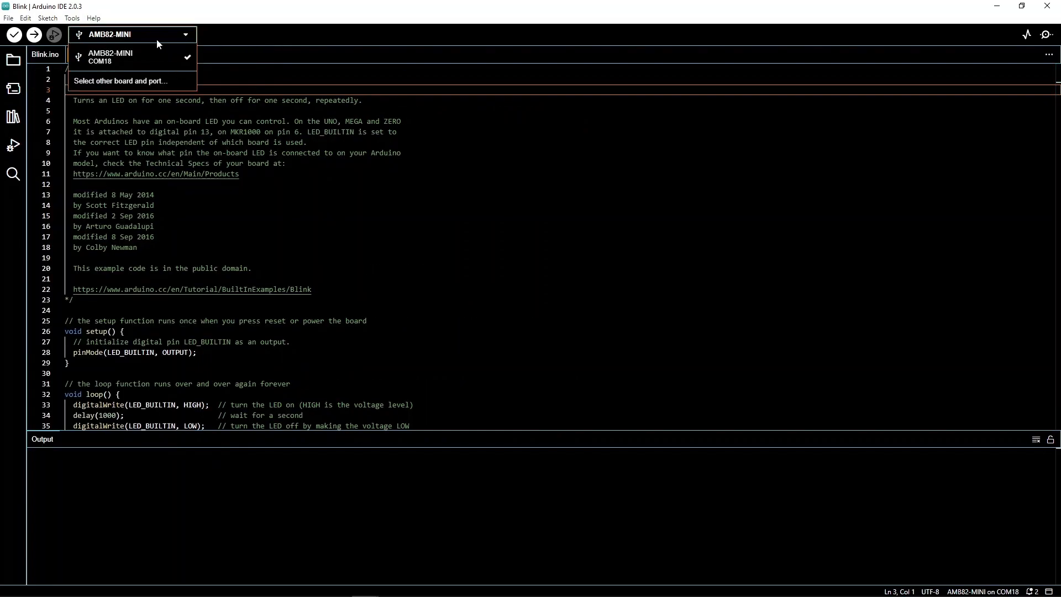
pyautogui.click(119, 81)
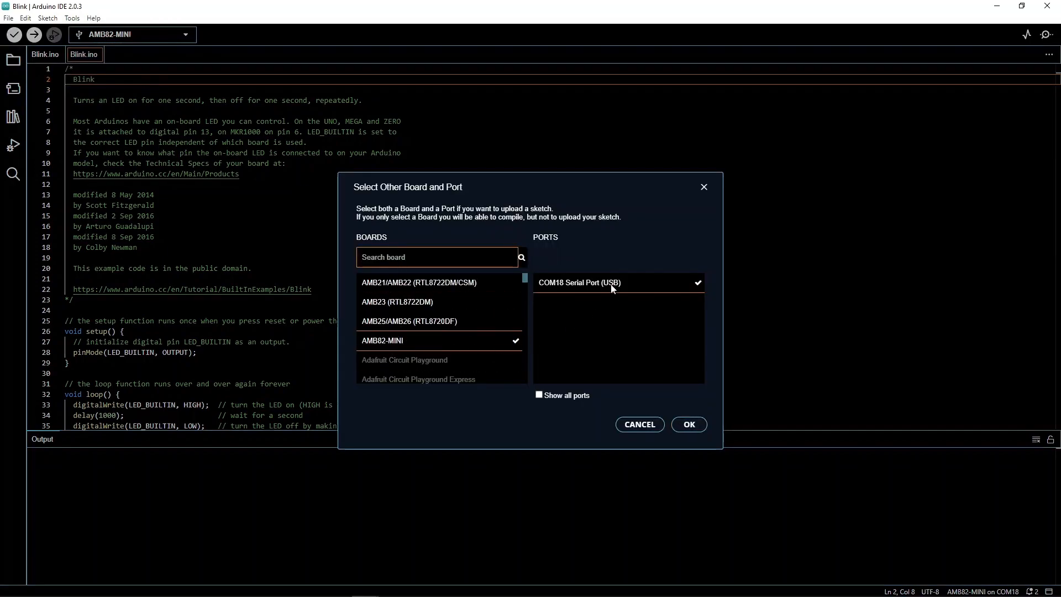
pyautogui.click(688, 425)
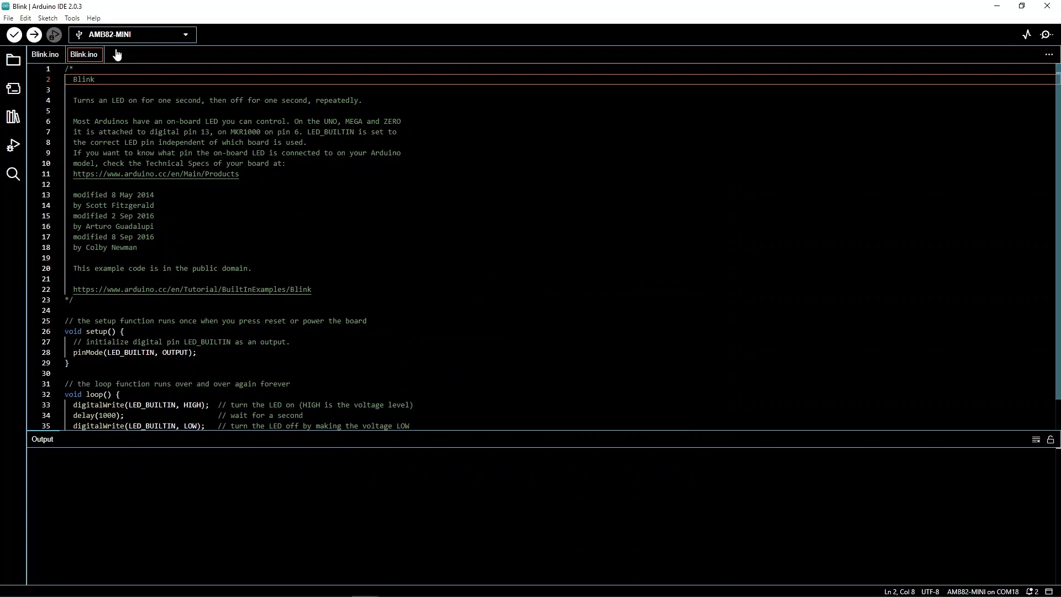
# Step: Open the AmebaNN RTSPFaceDetection example from the File menu
pyautogui.click(9, 18)
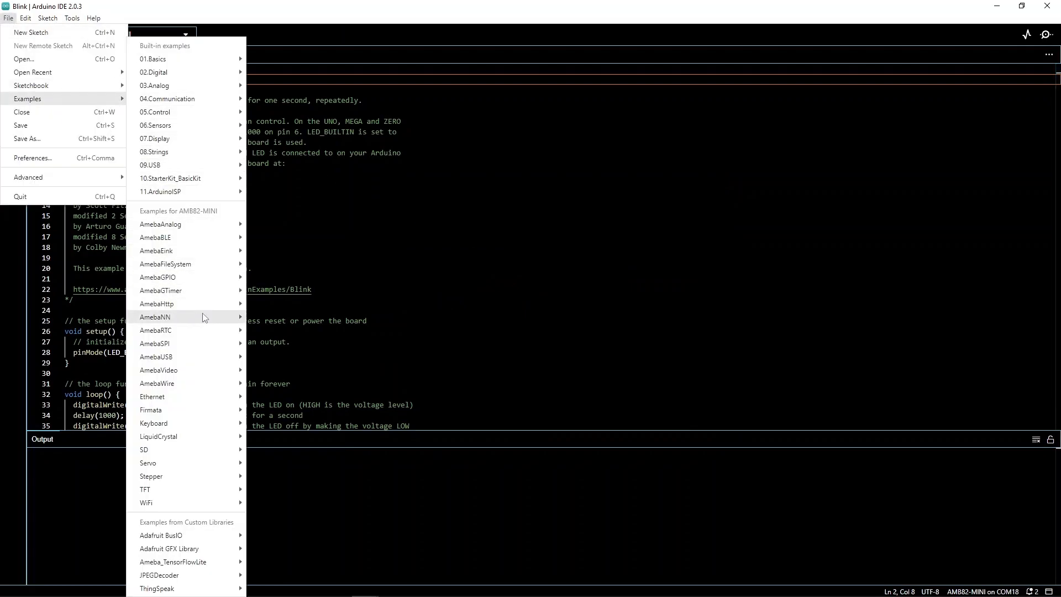
pyautogui.moveTo(155, 317)
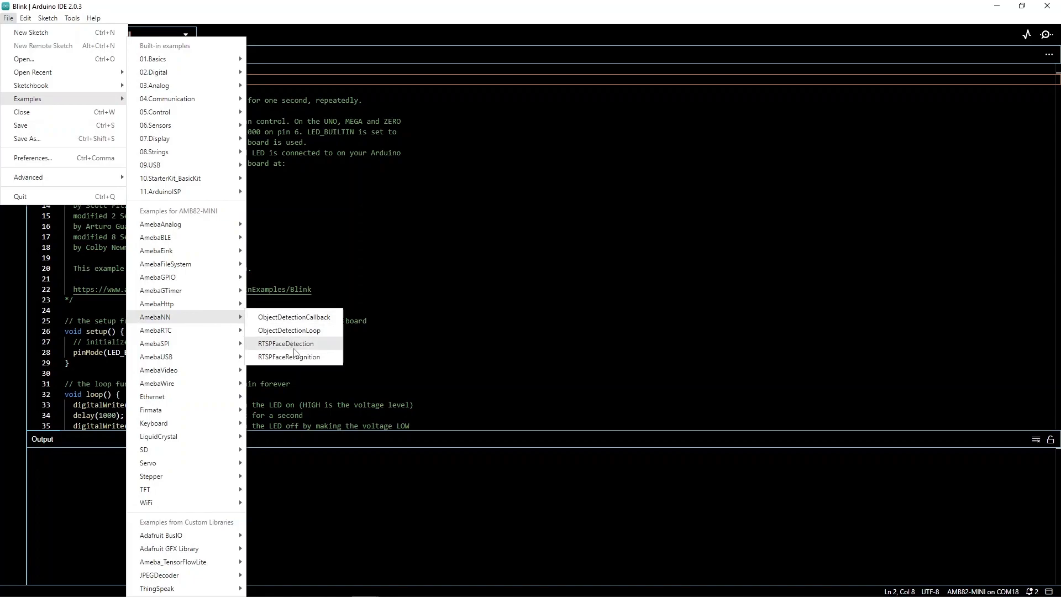
pyautogui.click(285, 344)
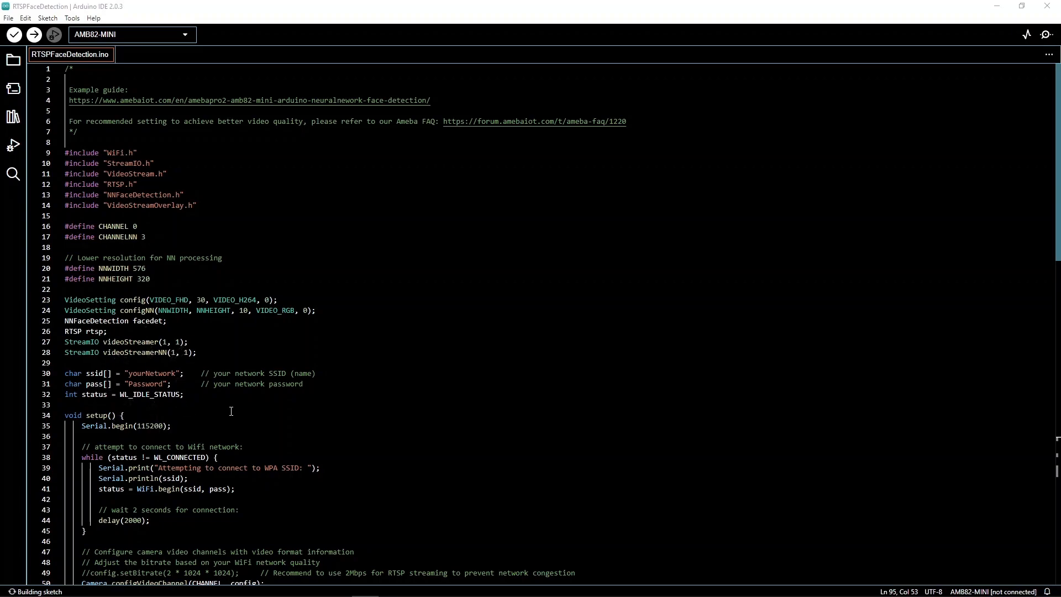
# Step: Scroll down to the commented bitrate line 49 in the sketch
pyautogui.scroll(-3)
pyautogui.write('4')
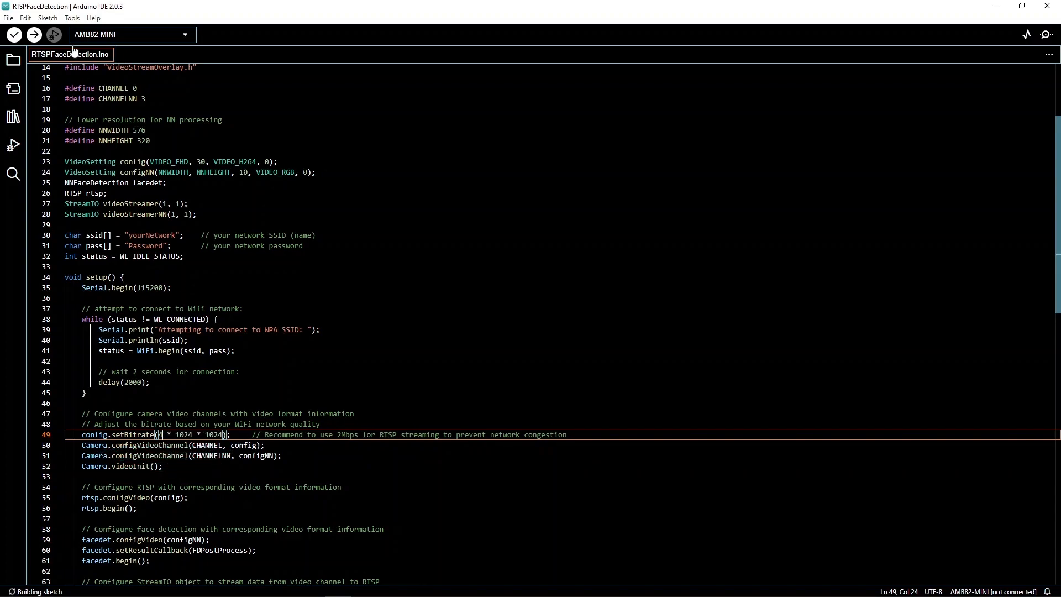
pyautogui.click(72, 18)
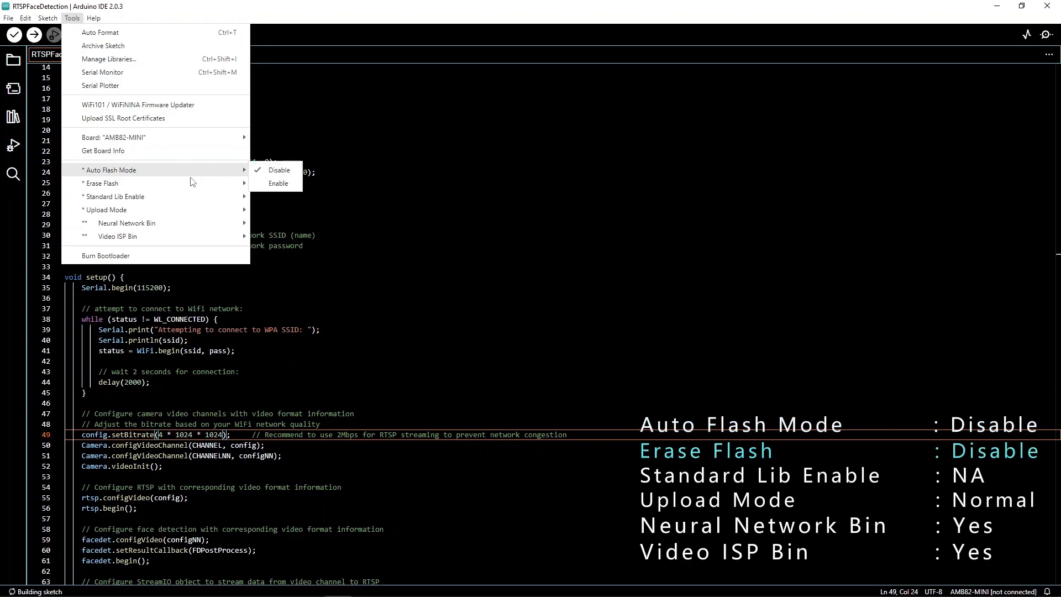
pyautogui.moveTo(102, 183)
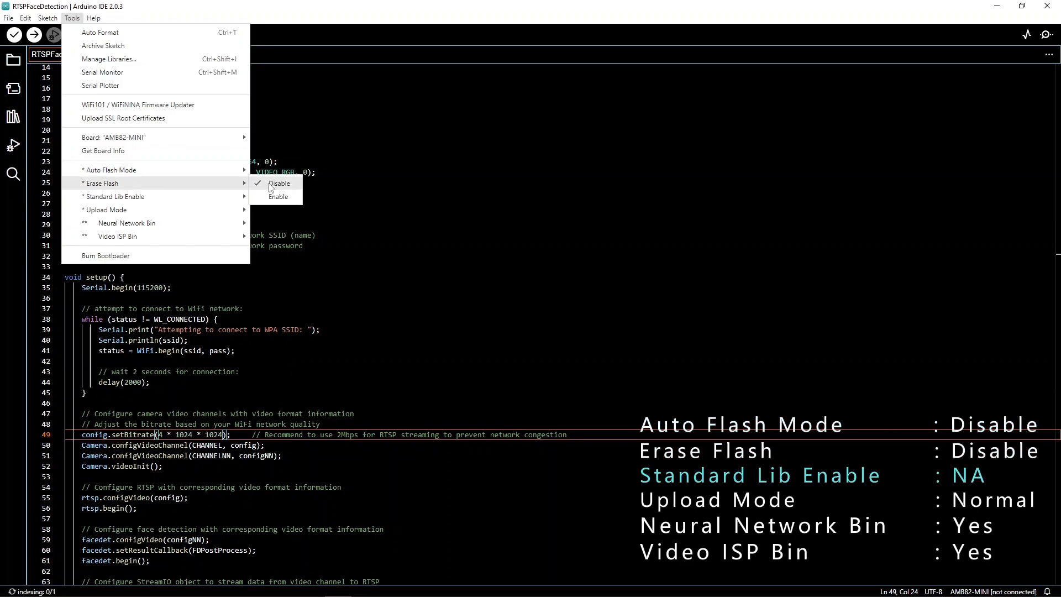
pyautogui.moveTo(115, 196)
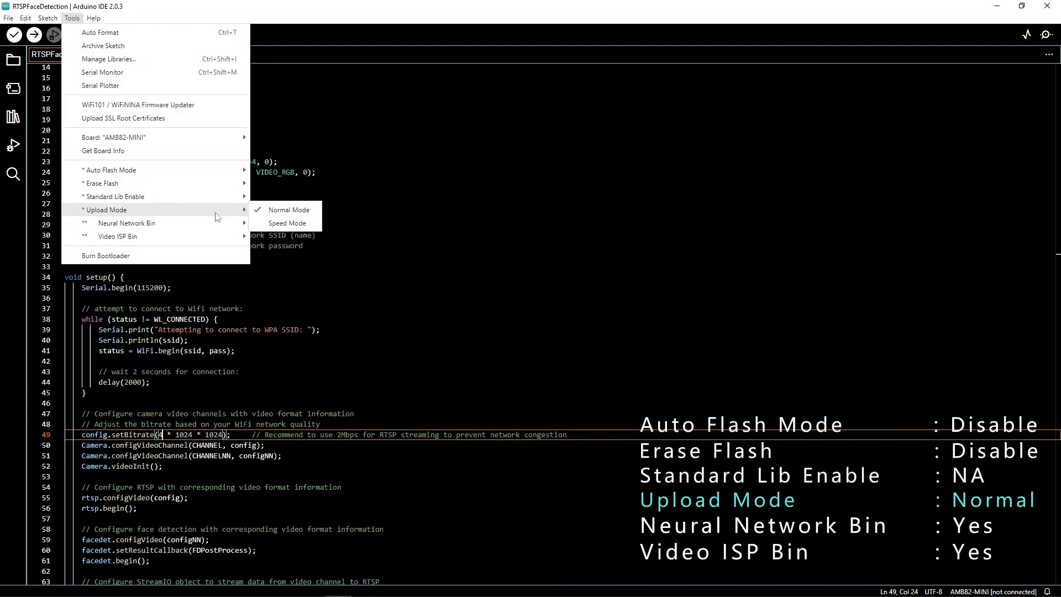
pyautogui.moveTo(126, 223)
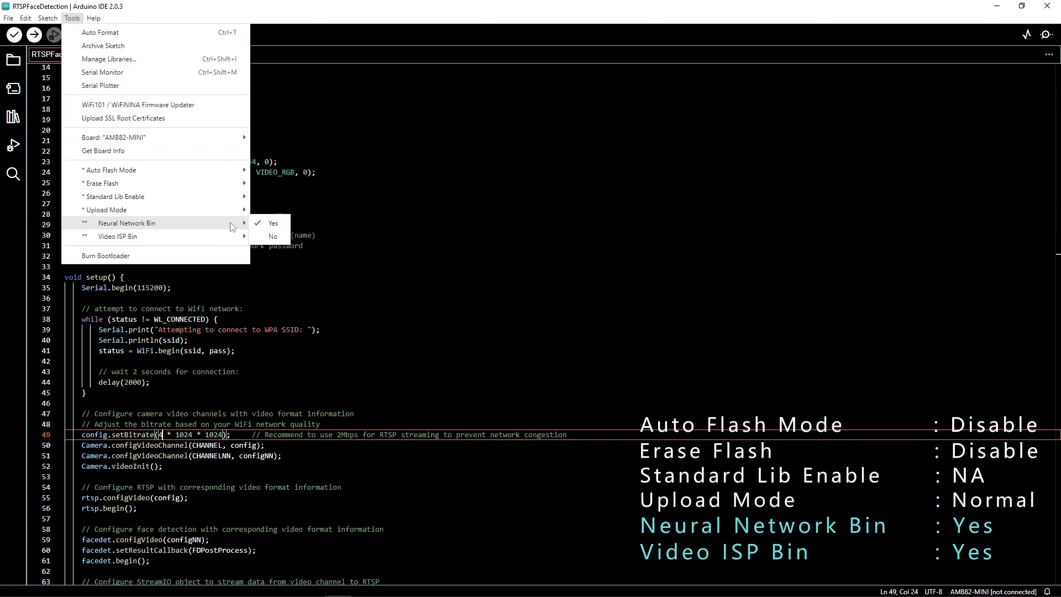
pyautogui.moveTo(118, 236)
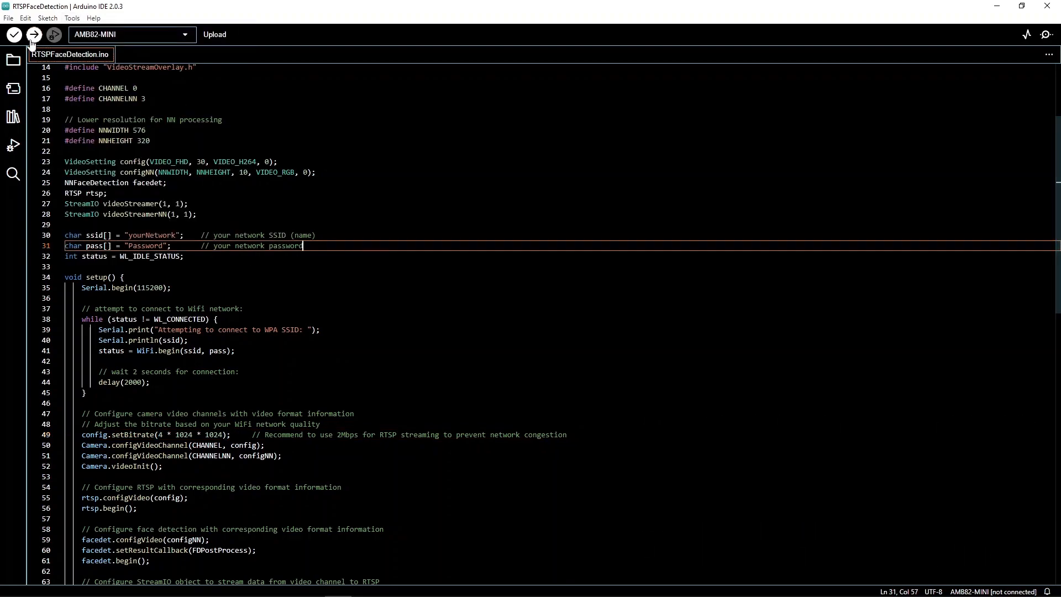
pyautogui.click(33, 35)
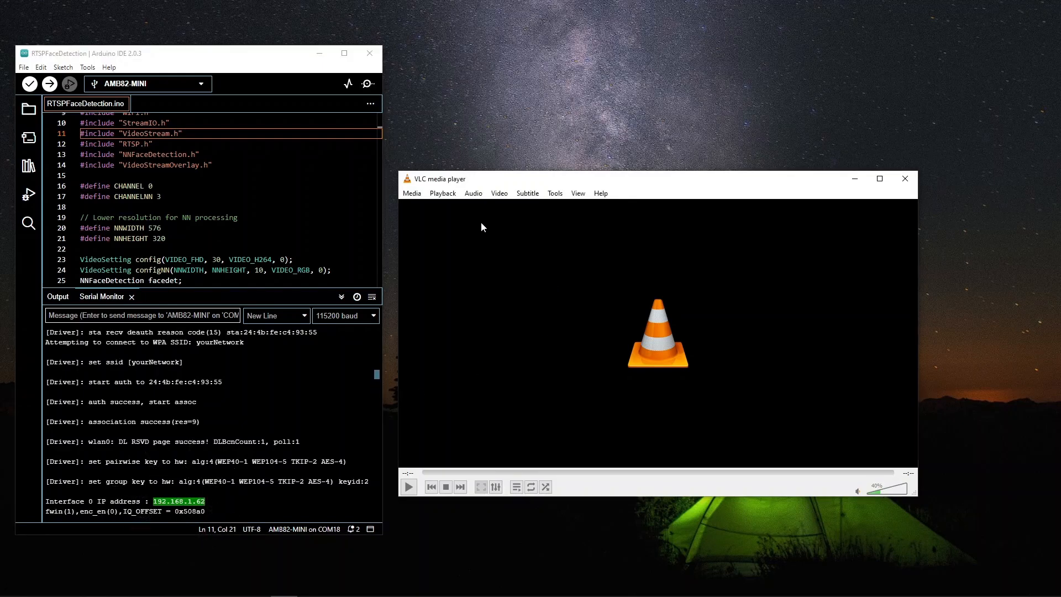
# Step: Open VLC's Open Network Stream dialog from the Media menu
pyautogui.click(411, 193)
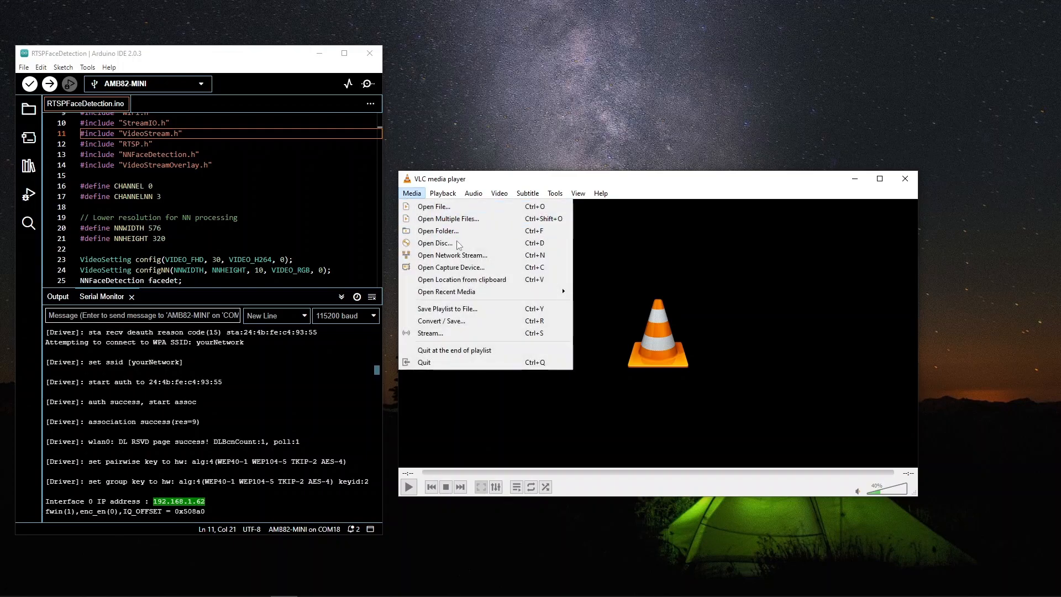
pyautogui.click(452, 255)
pyautogui.write('rtsp://192.168.1.62:554')
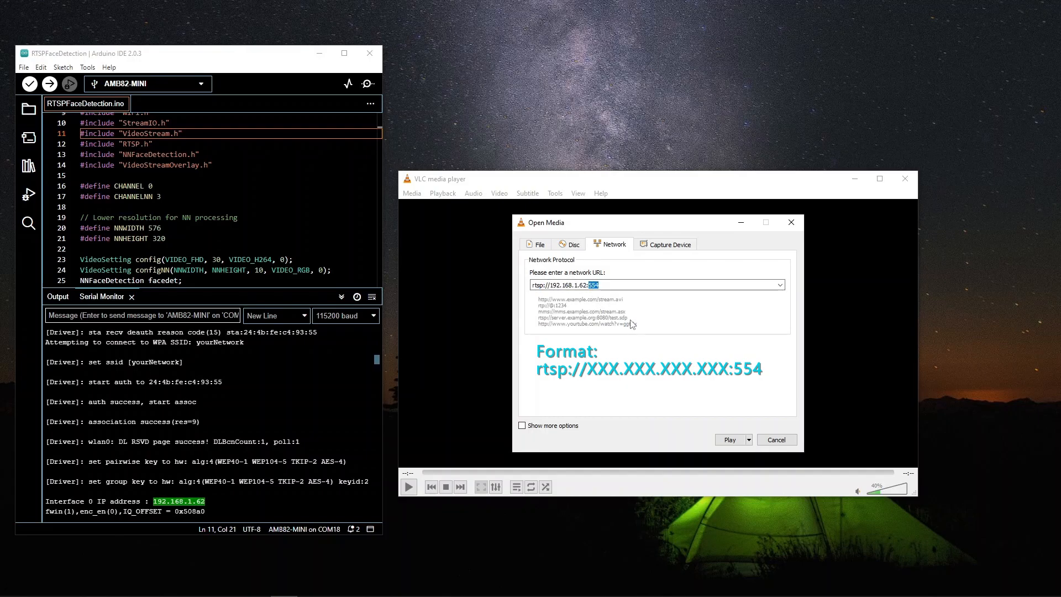
# Step: Show more options to check the 1000 ms caching, then play the stream
pyautogui.click(522, 425)
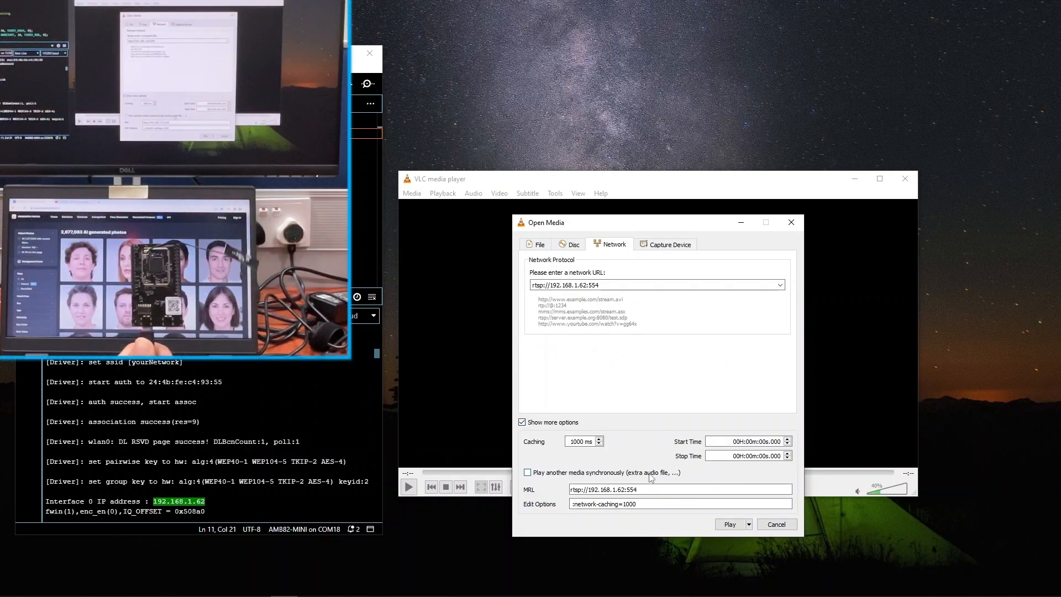
pyautogui.click(730, 524)
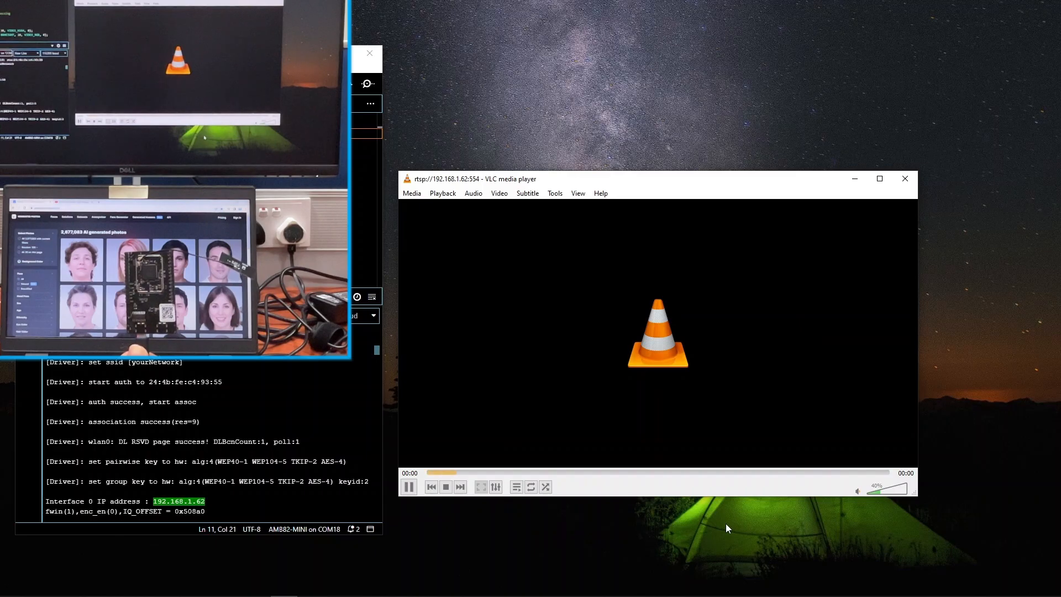